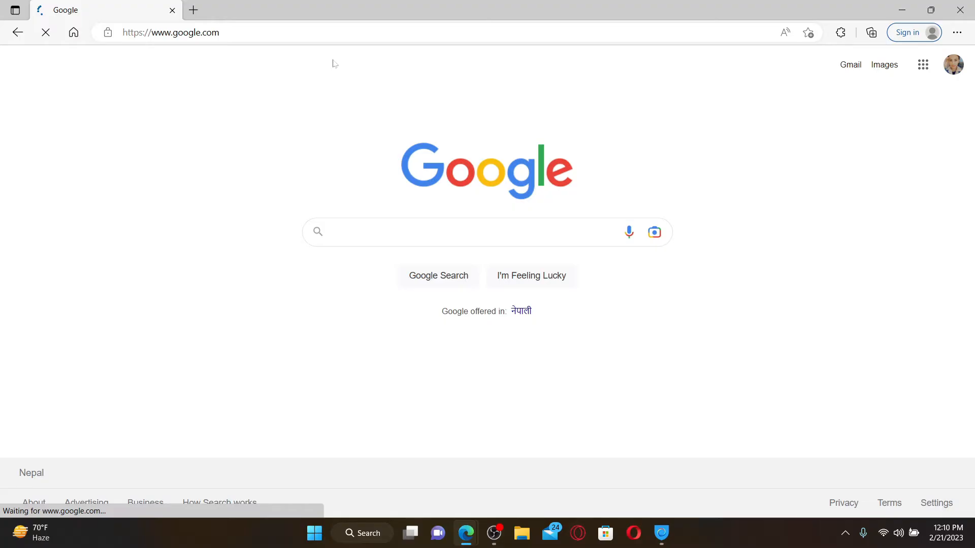
click(171, 33)
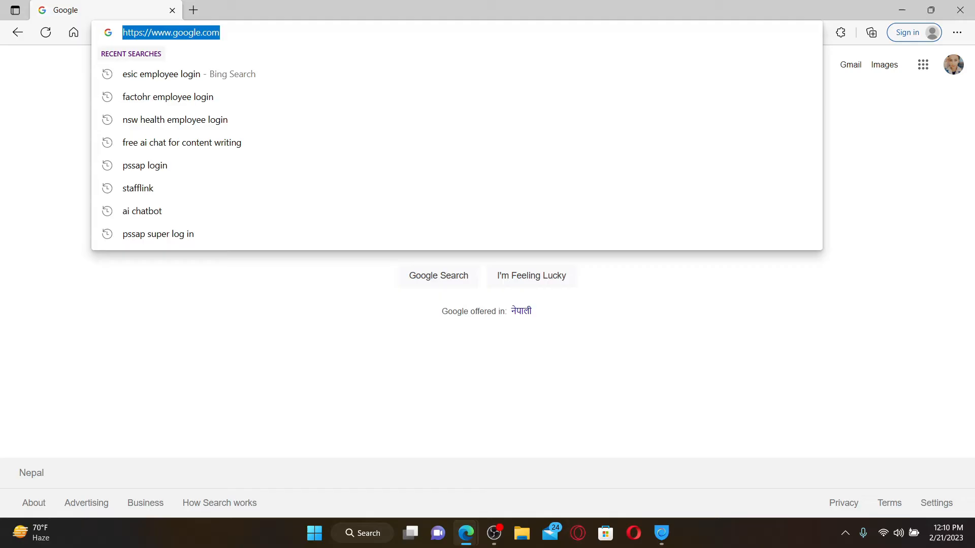
text(www.esic.gov.in)
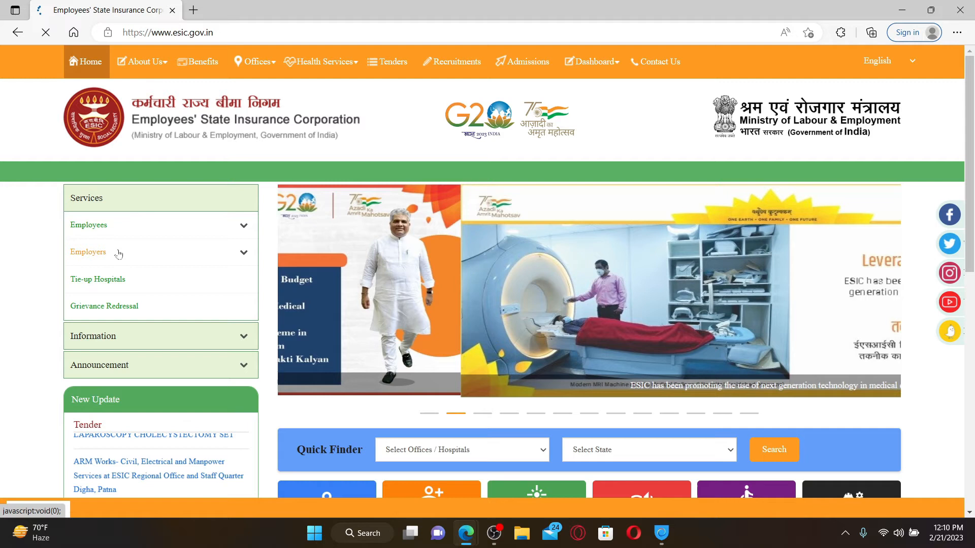
Open the Employees link under Services to reach the Insured Person portal login.
click(88, 225)
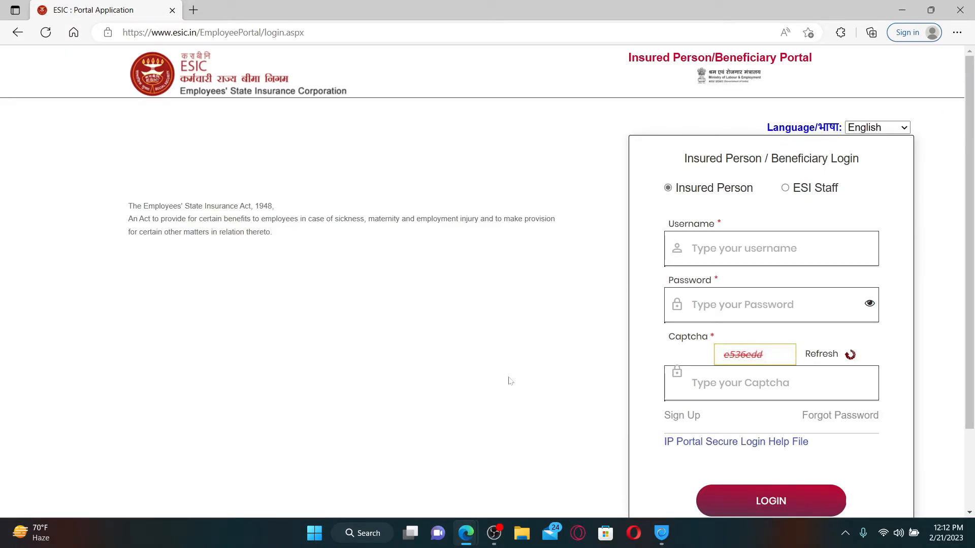
mouse_move(541, 380)
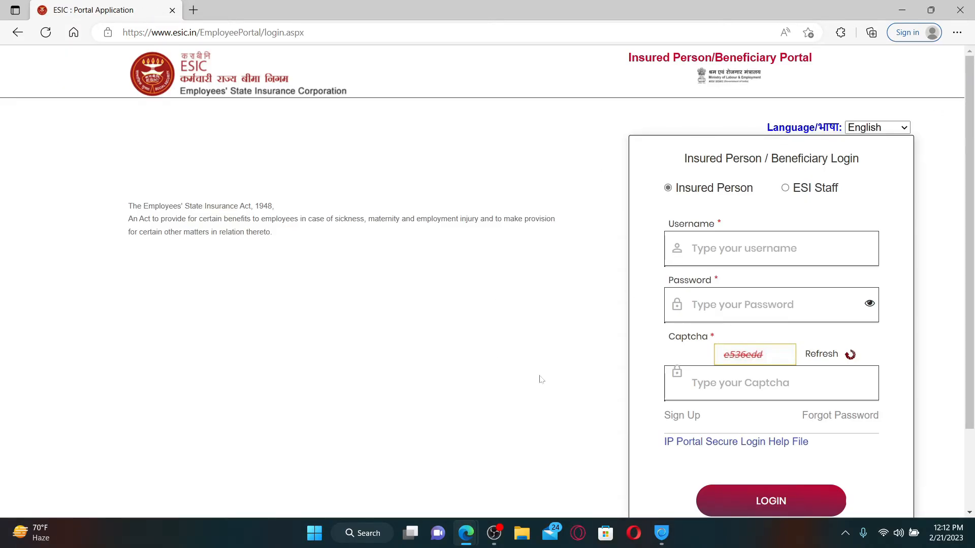
mouse_move(722, 199)
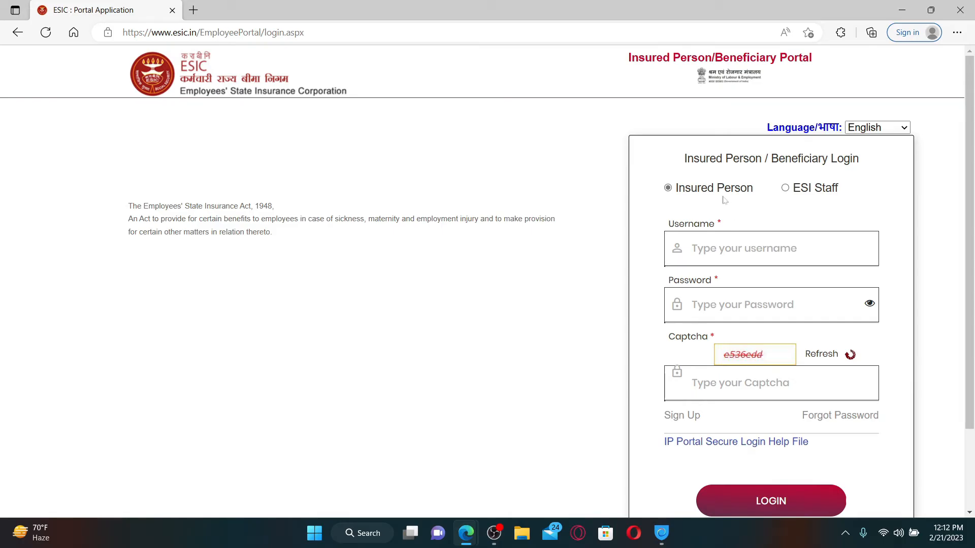
Log in as ESI Staff with username, password and captcha filled, then minimize Edge.
click(785, 188)
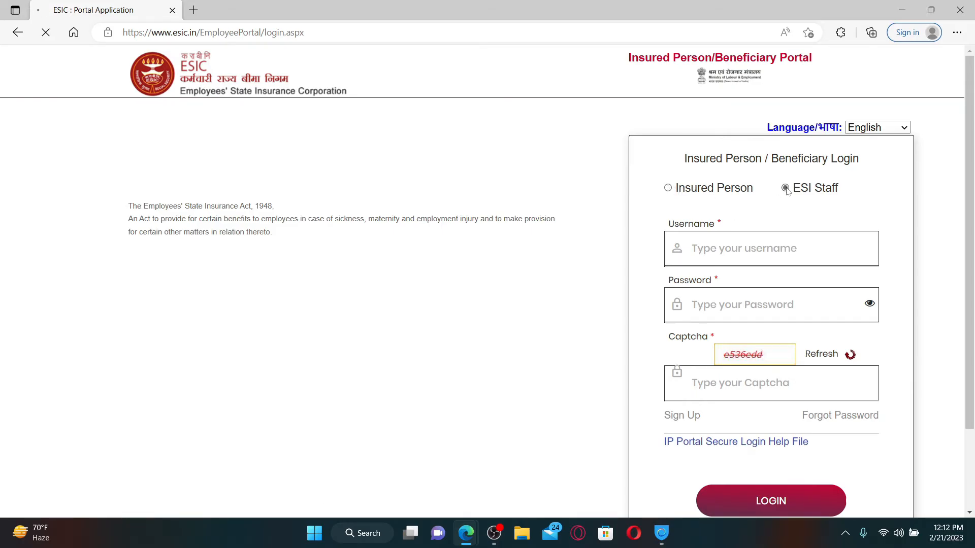
click(785, 188)
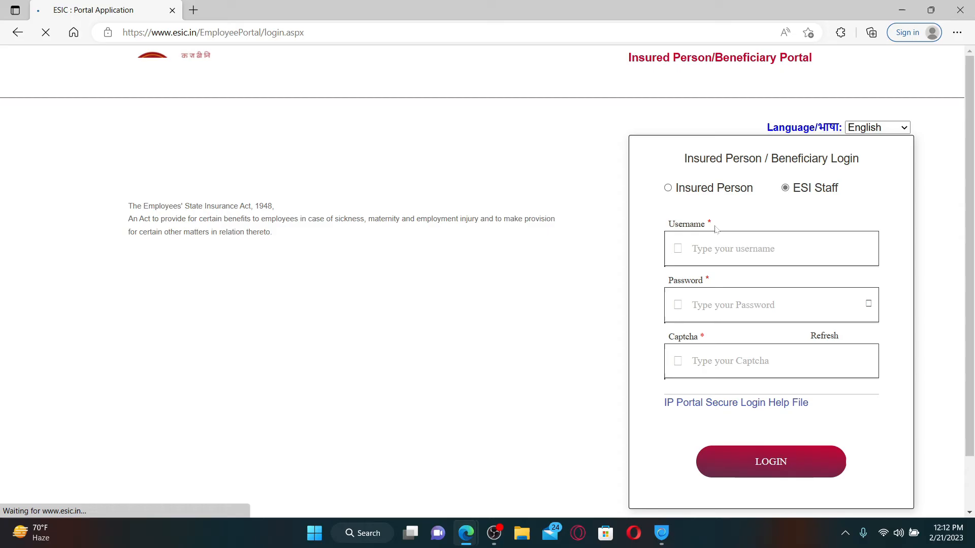
text(R)
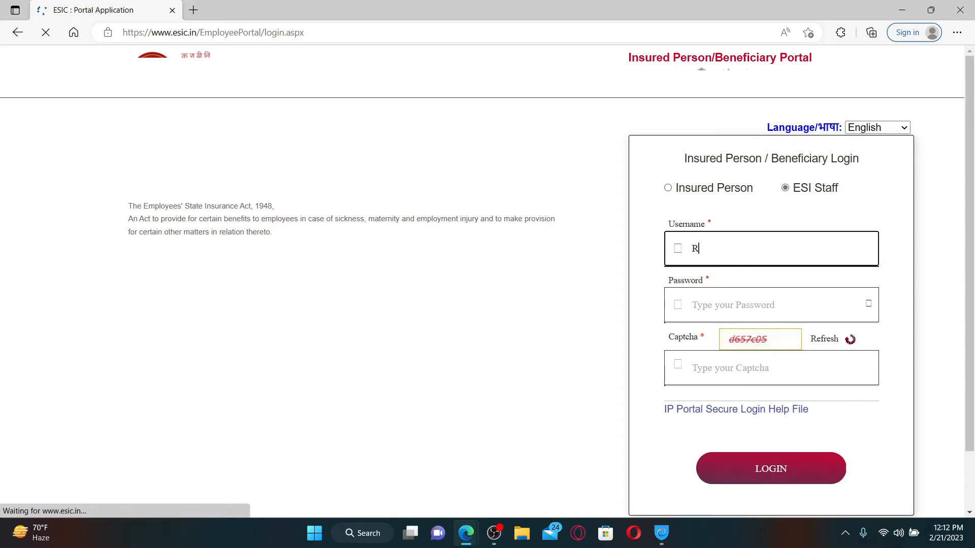
text(upadulal)
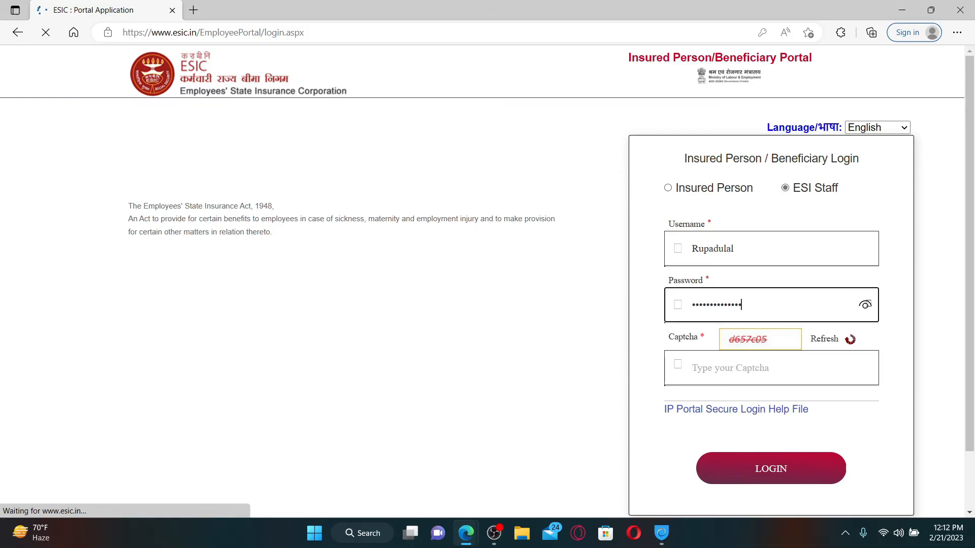
text(d657c05)
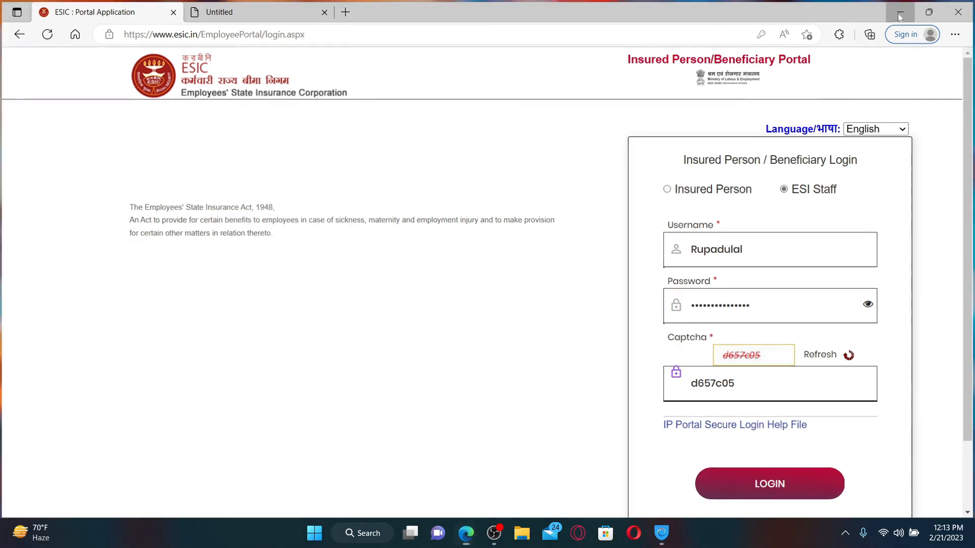
click(899, 11)
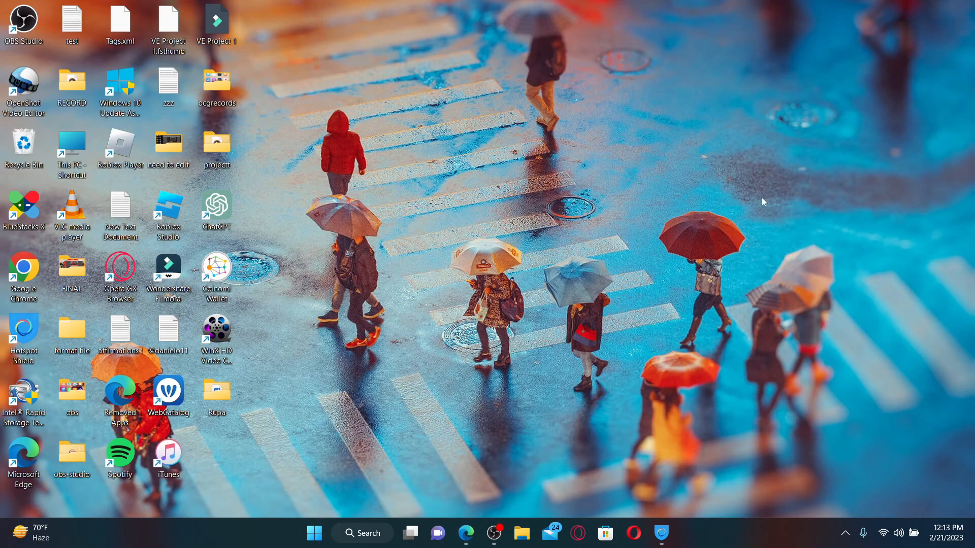